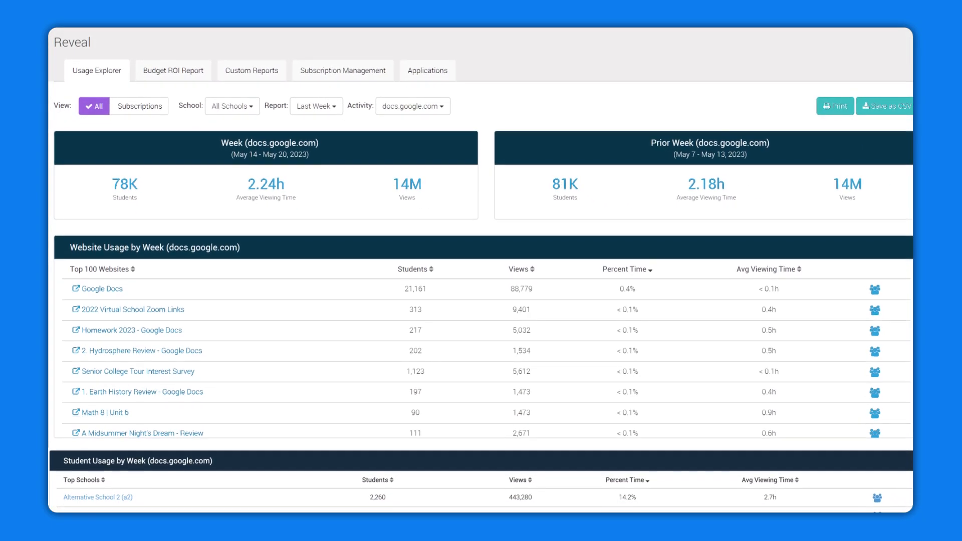
{"action": "scroll", "scroll_direction": "down", "scroll_amount": 3}
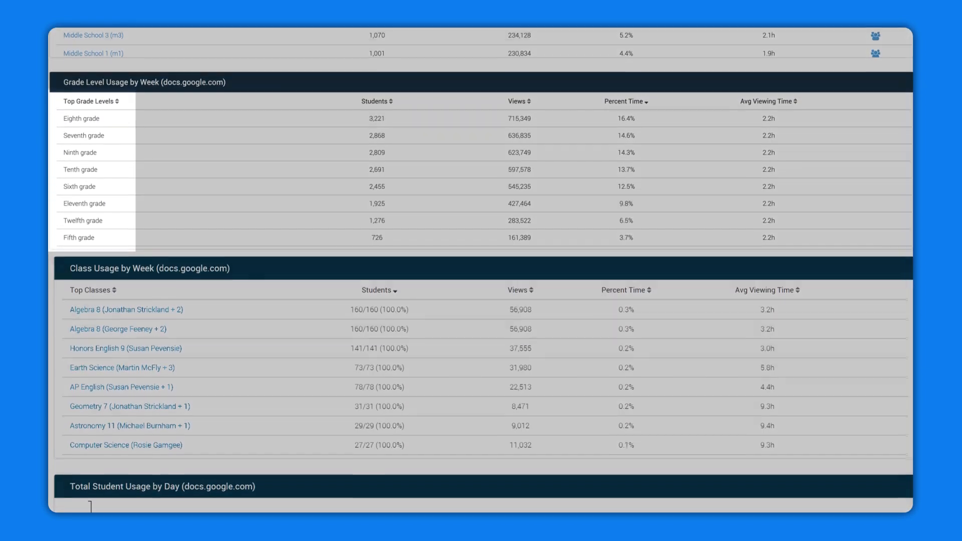